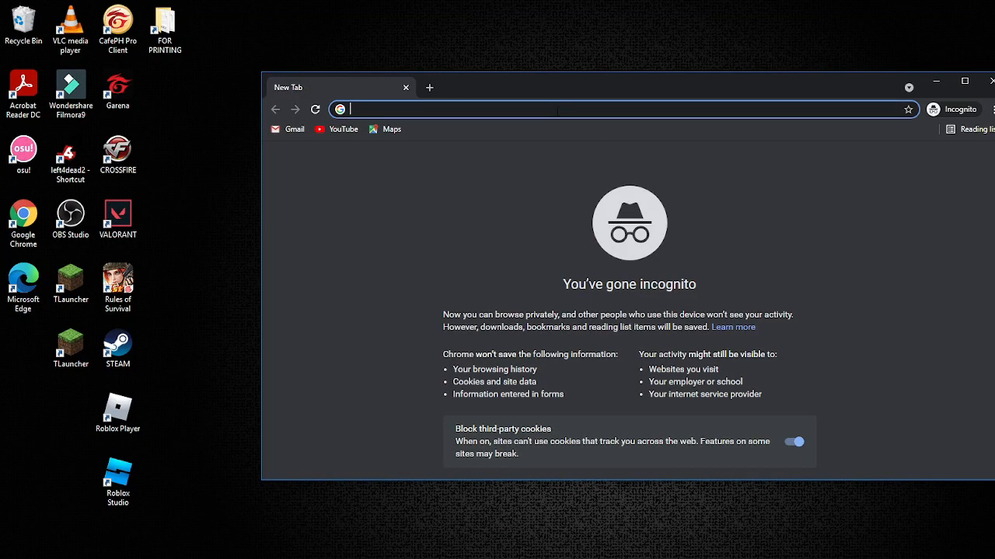
Search the web for "Tlauncher" and load the tlauncher.org home page from the results
text(Tlau)
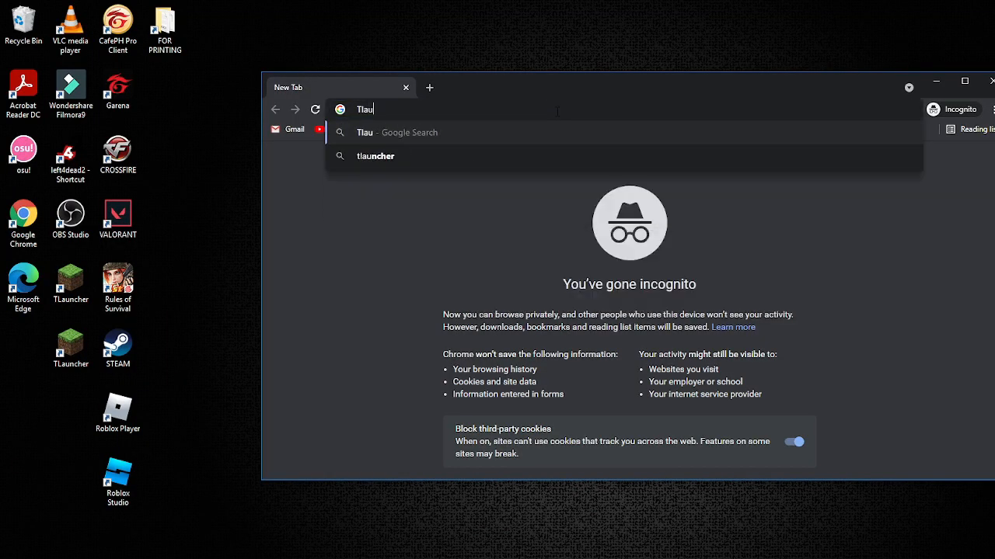
click(376, 156)
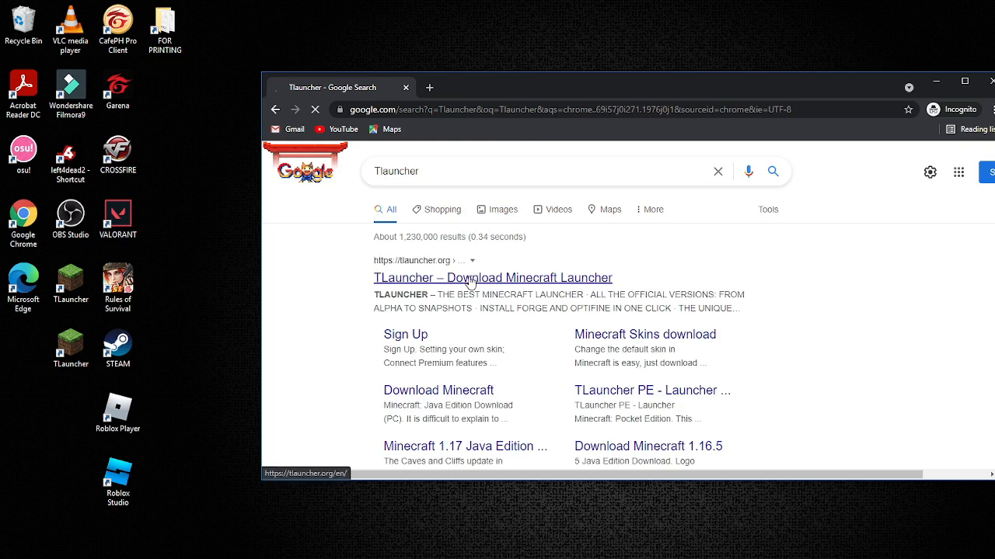
click(493, 276)
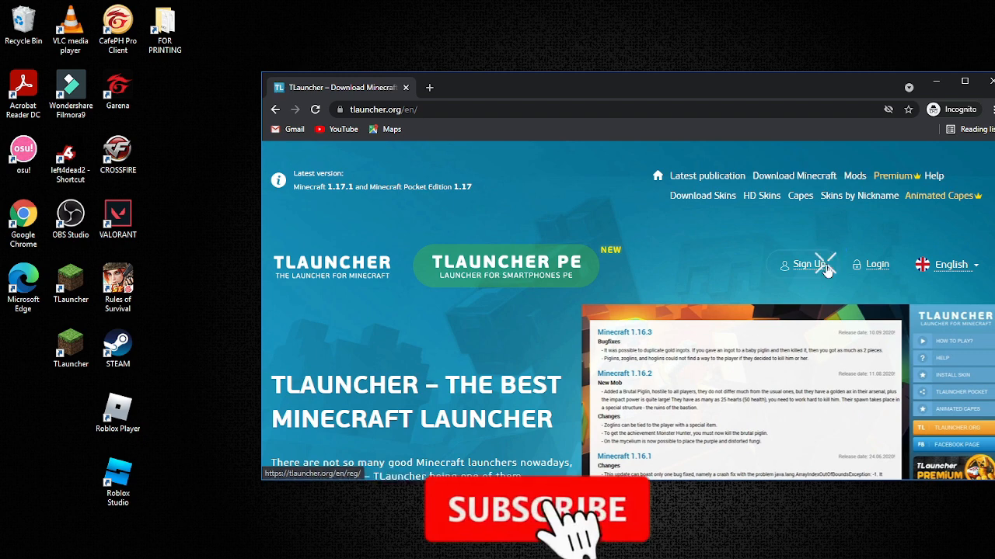
Fill the Sign Up form with login jeru123, a gmail address and password, and submit it
click(806, 265)
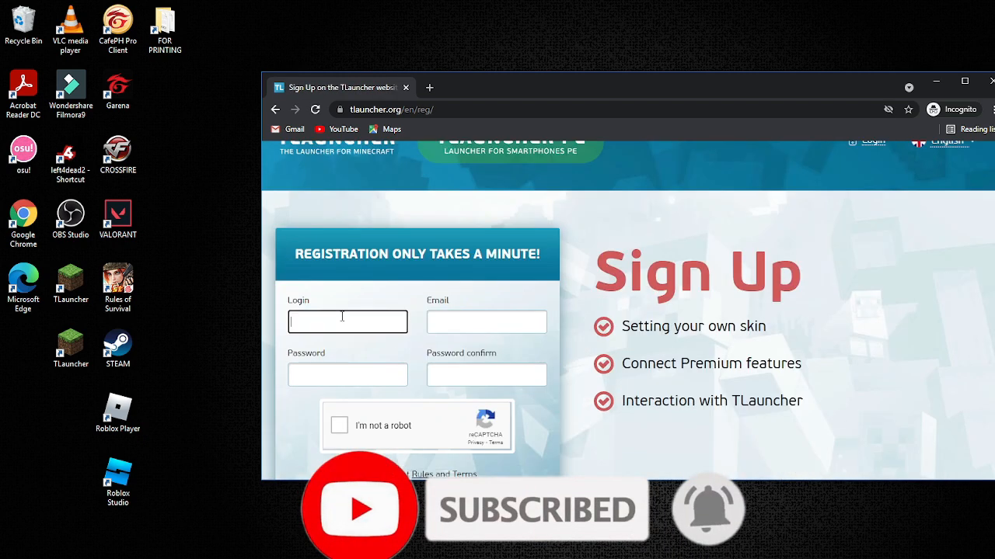
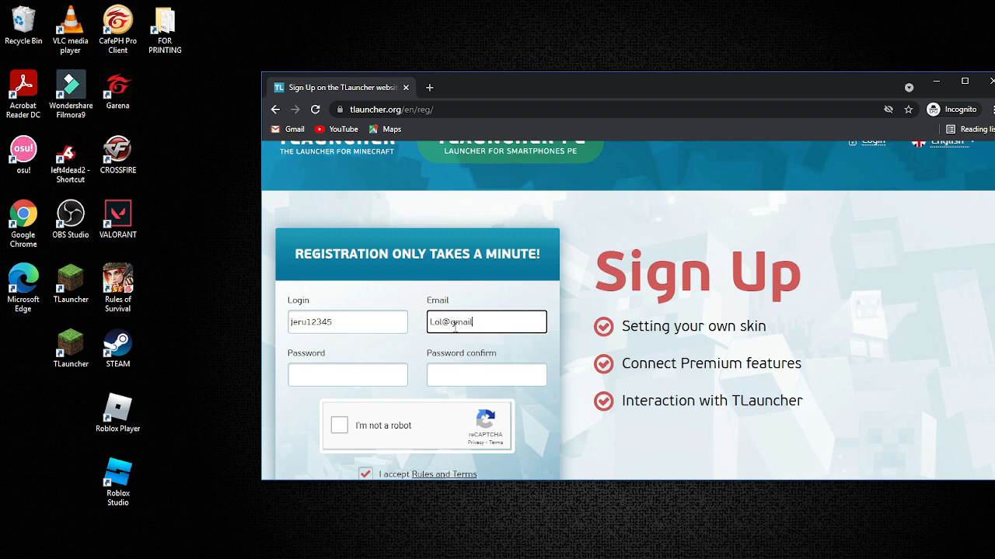
click(348, 374)
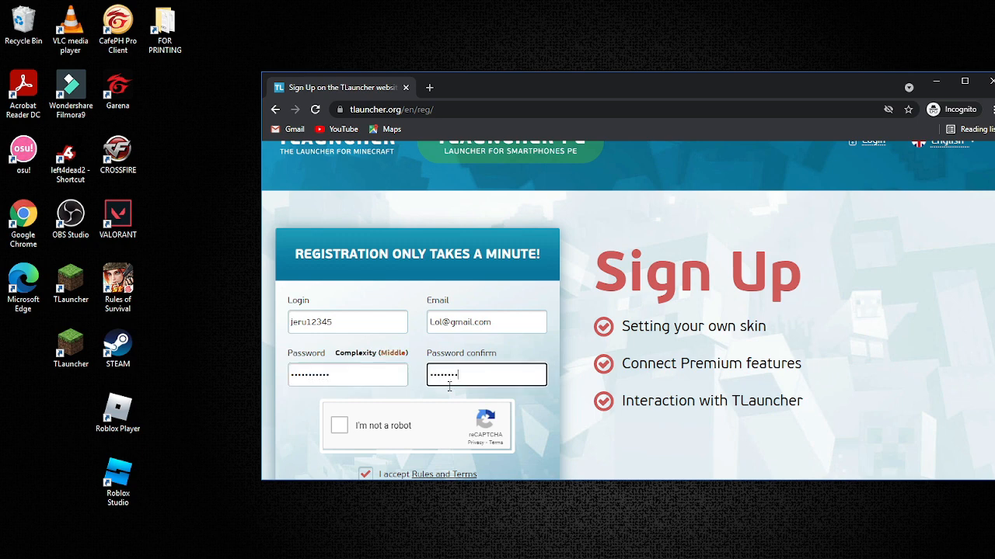
click(339, 425)
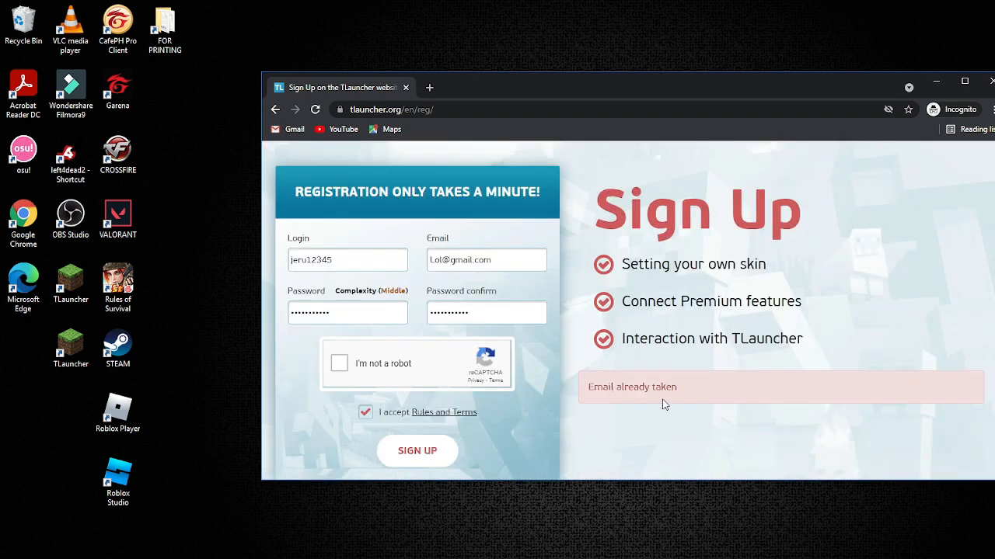
Replace the already-taken e-mail and pass the captcha human-verification check
click(485, 260)
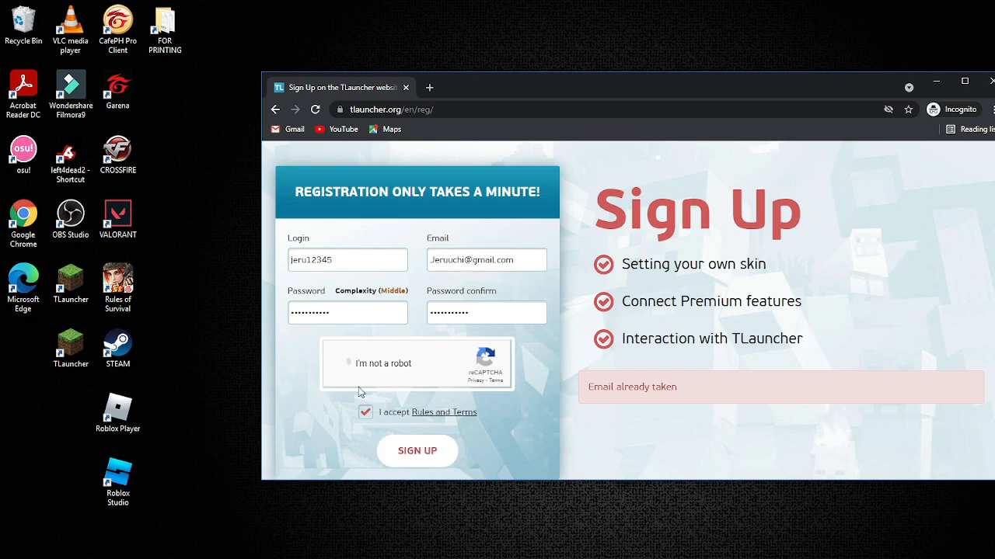
click(416, 450)
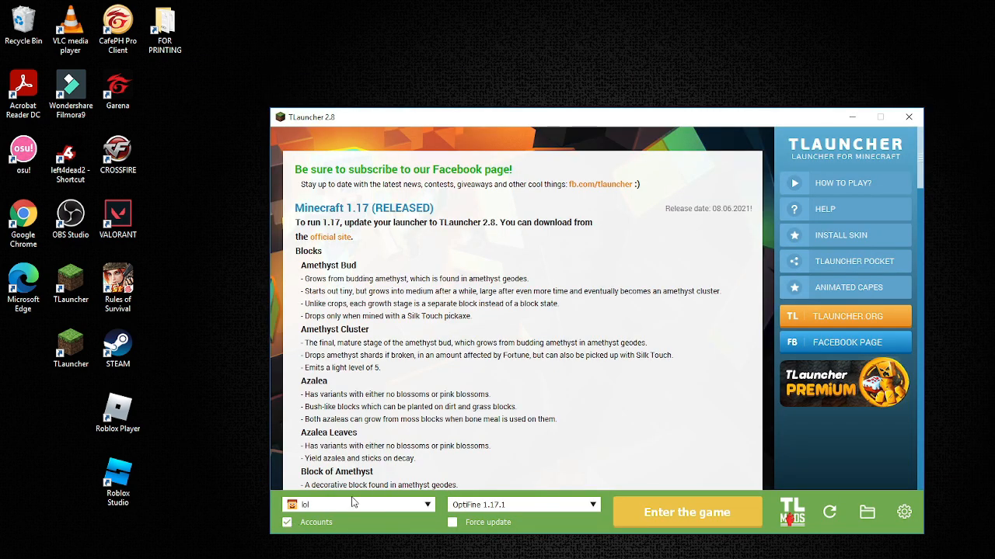
Add the new TLauncher.org account with its password in Configure accounts and save it
click(358, 504)
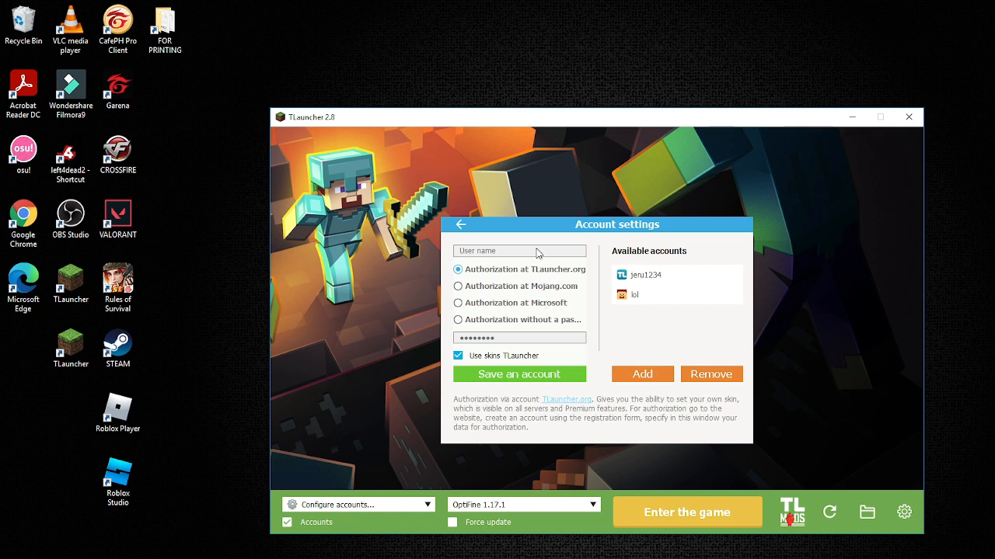
mouse_move(506, 258)
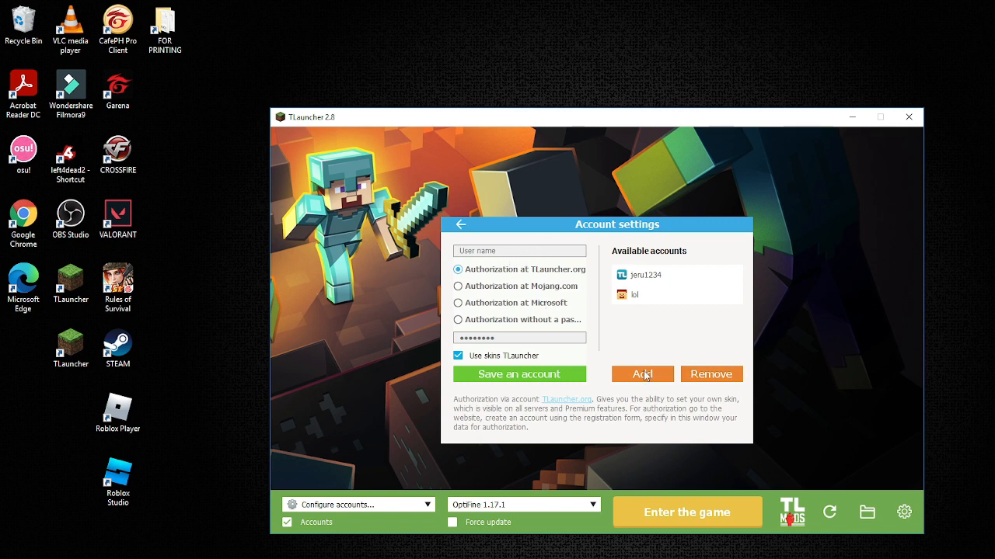
click(642, 373)
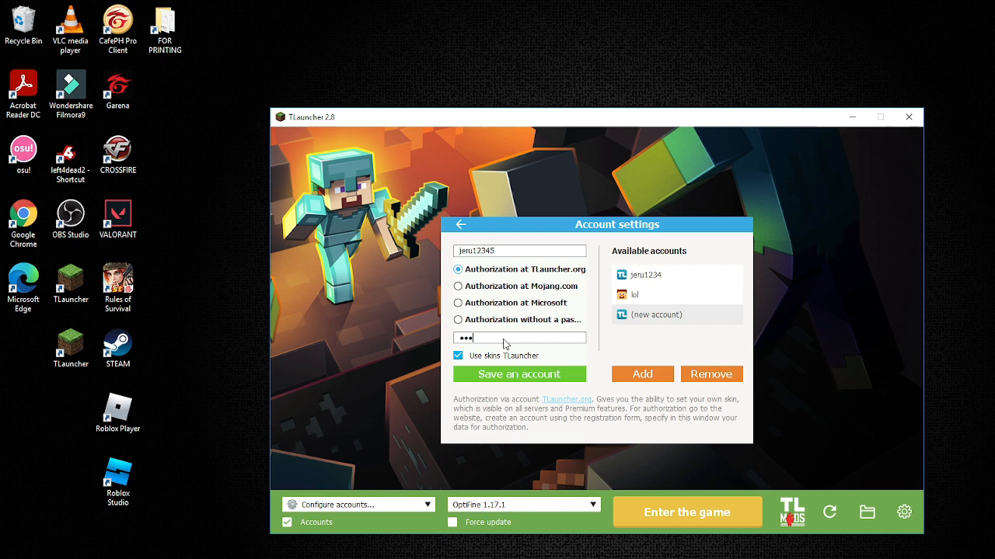
text(password)
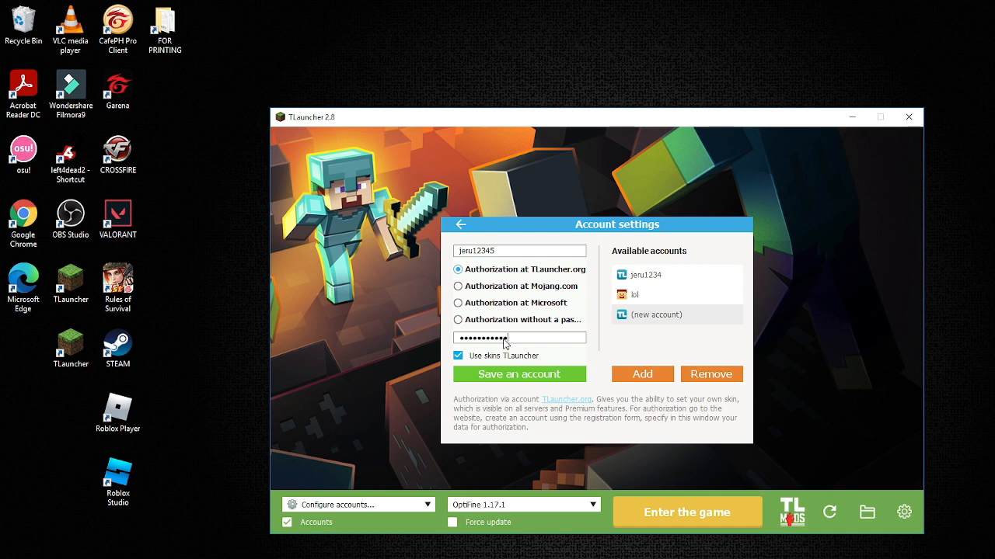
click(519, 373)
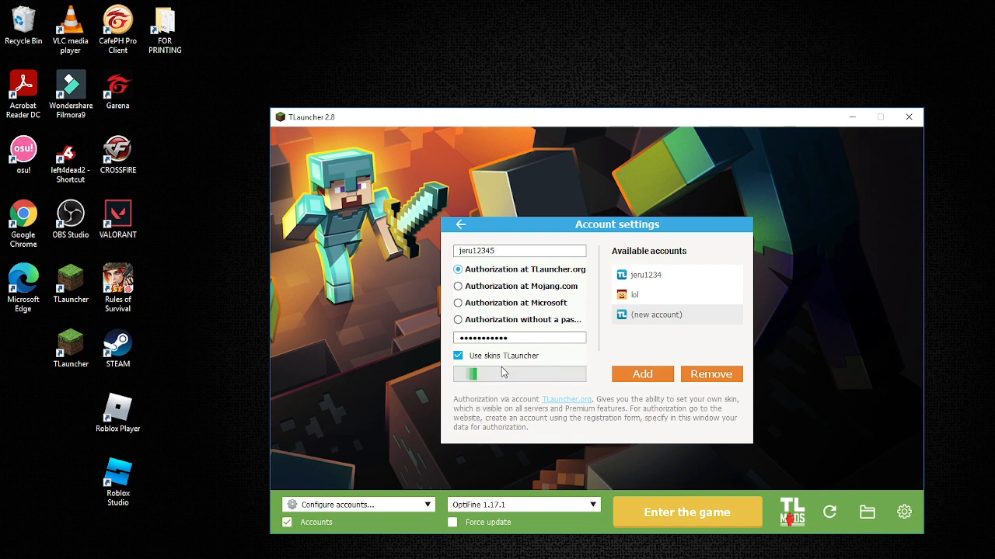